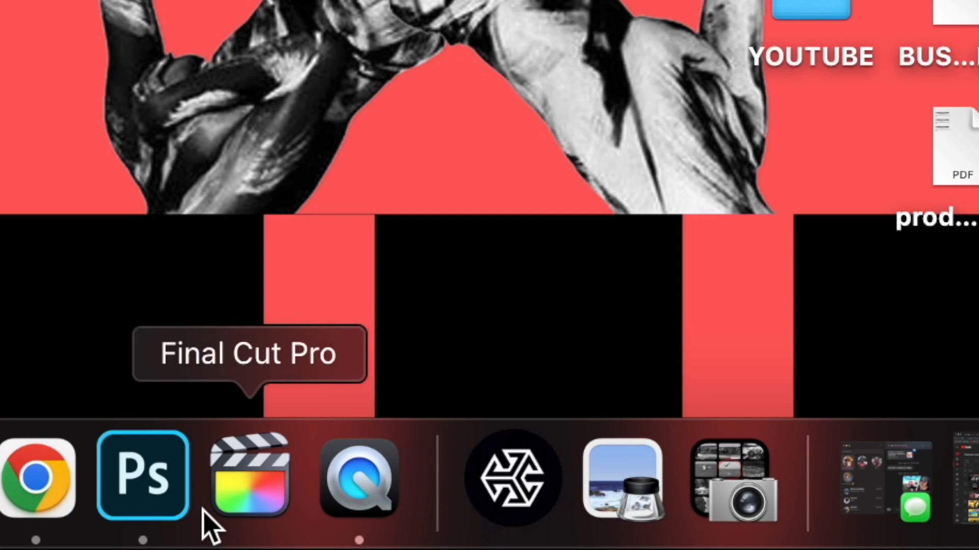
pyautogui.moveTo(512, 477)
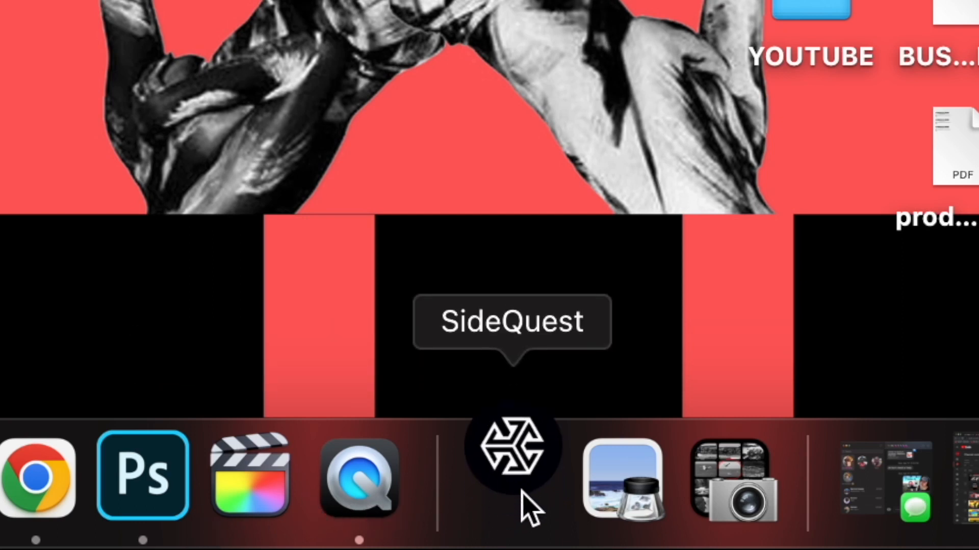
# Launch the SideQuest desktop app from the macOS Dock
pyautogui.click(512, 477)
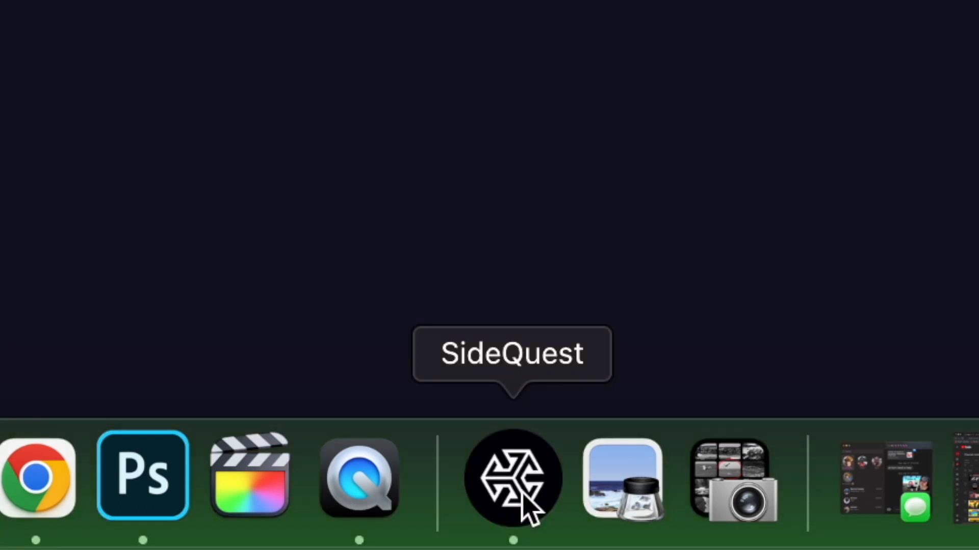
# Search the SideQuest store for 'SIDE' and scroll to the SideQuest Mobile listing
pyautogui.click(512, 479)
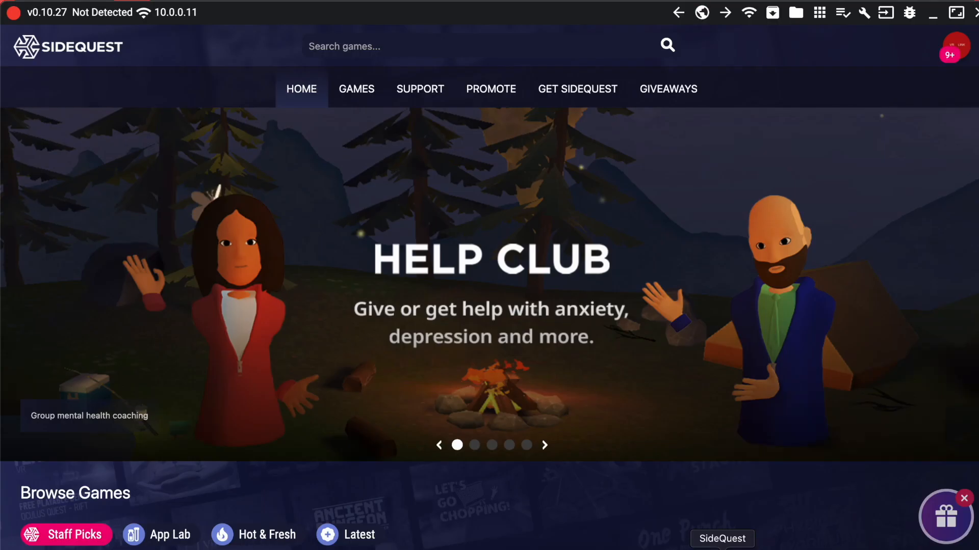
pyautogui.click(490, 46)
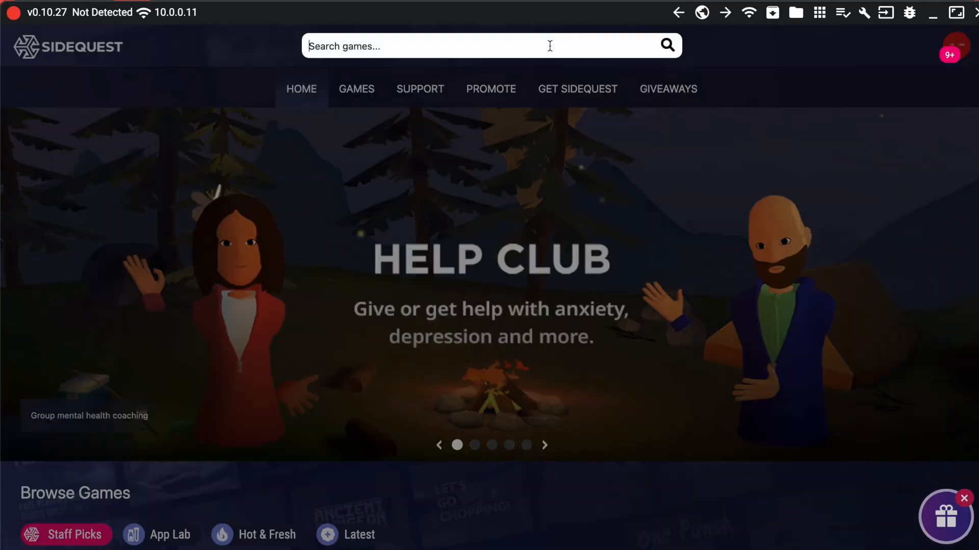
pyautogui.write('SIDEQUEST')
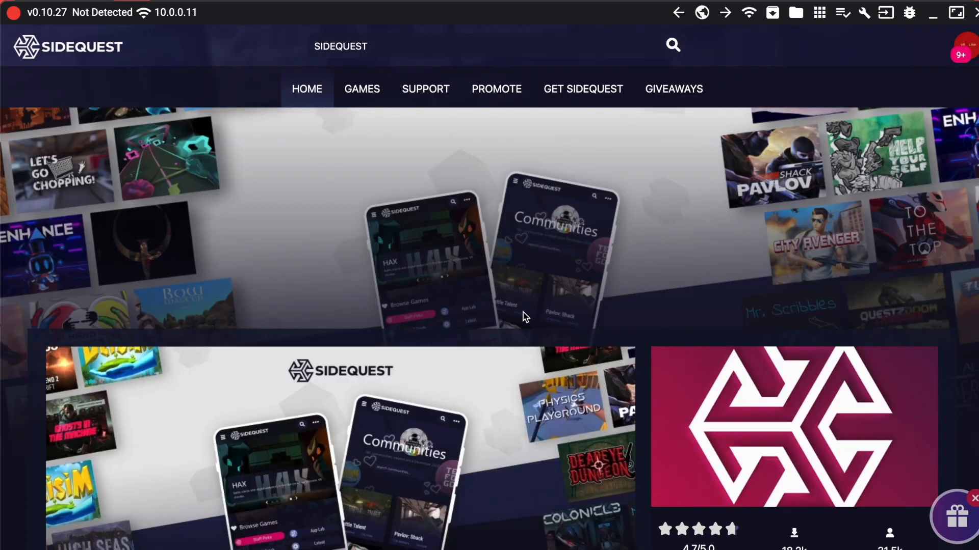
pyautogui.scroll(-3)
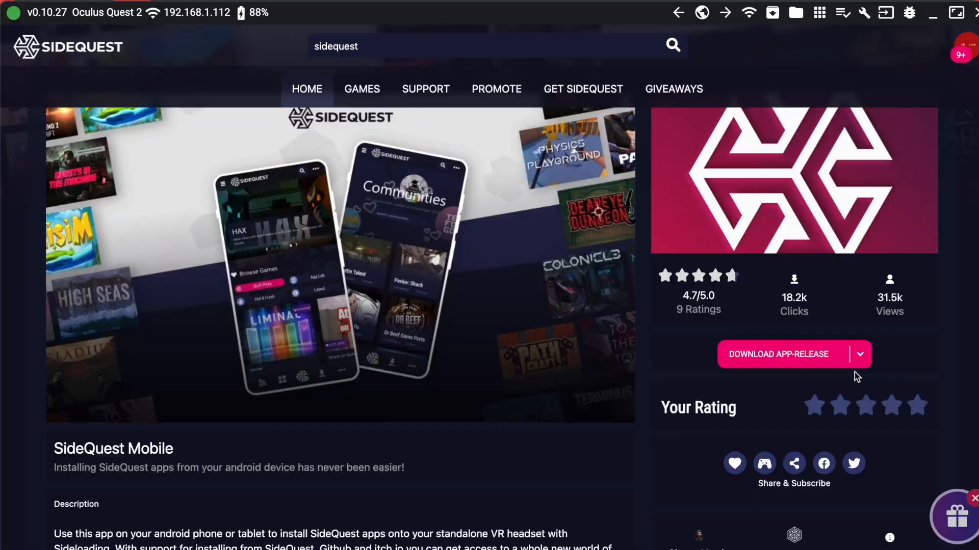
# Download the Experimental SideQuest Mobile release and continue installing experimental.apk to the Quest 2
pyautogui.click(864, 353)
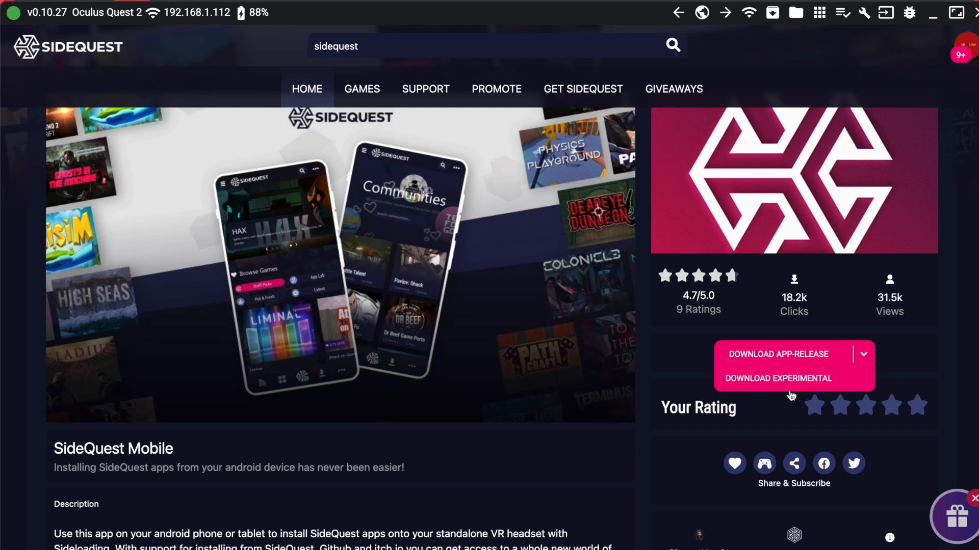
pyautogui.click(778, 378)
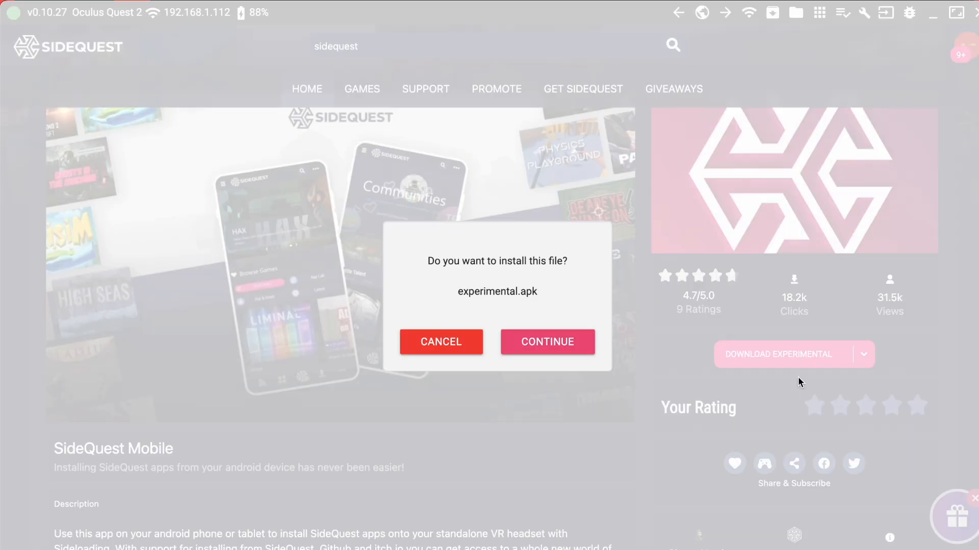
pyautogui.click(547, 342)
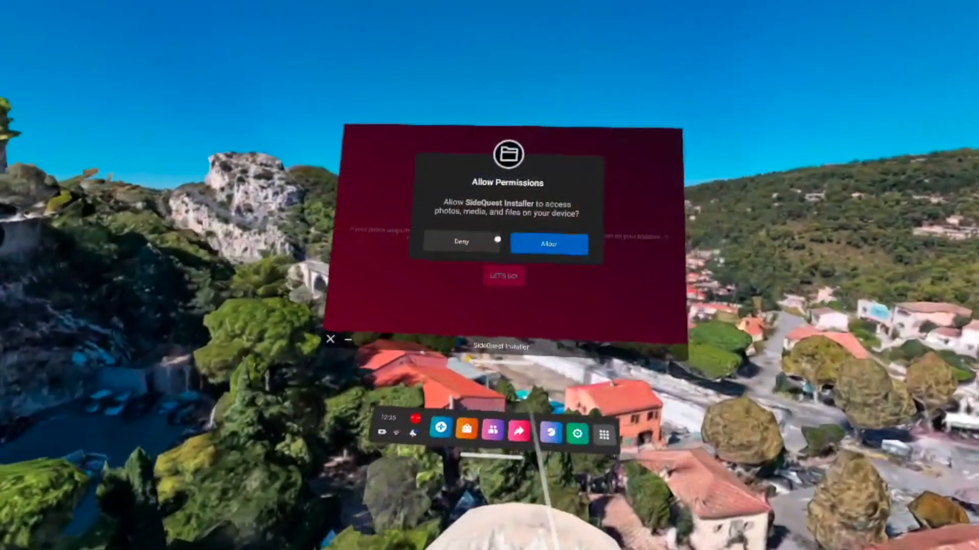
# Allow the installer file access and continue past the welcome screen with LET'S GO
pyautogui.click(548, 244)
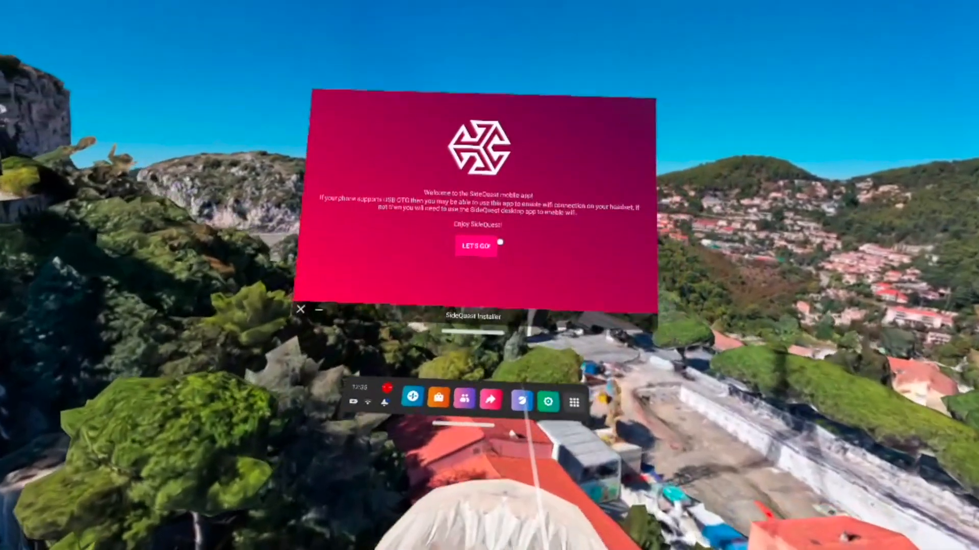
pyautogui.click(476, 245)
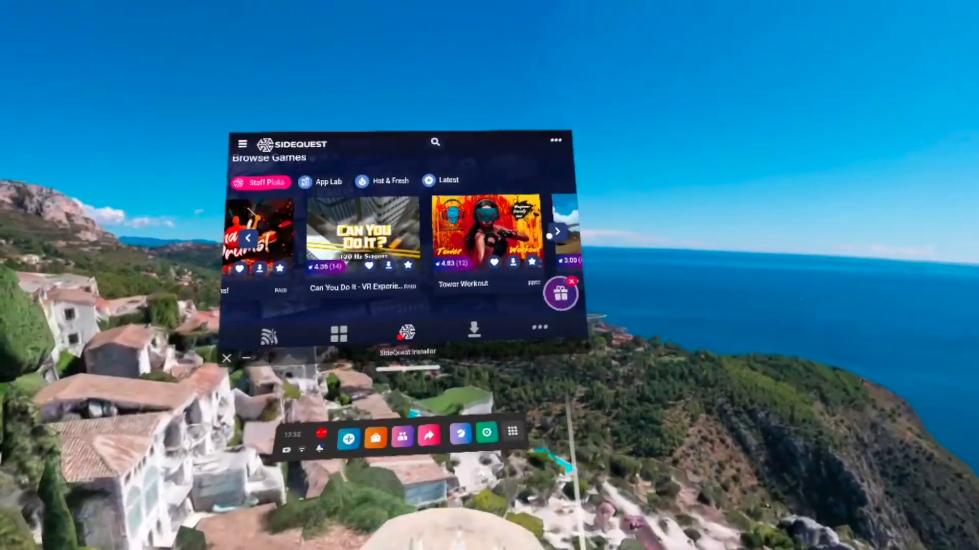
# Download Bird Runners from the Hot games list in the installer
pyautogui.scroll(-3)
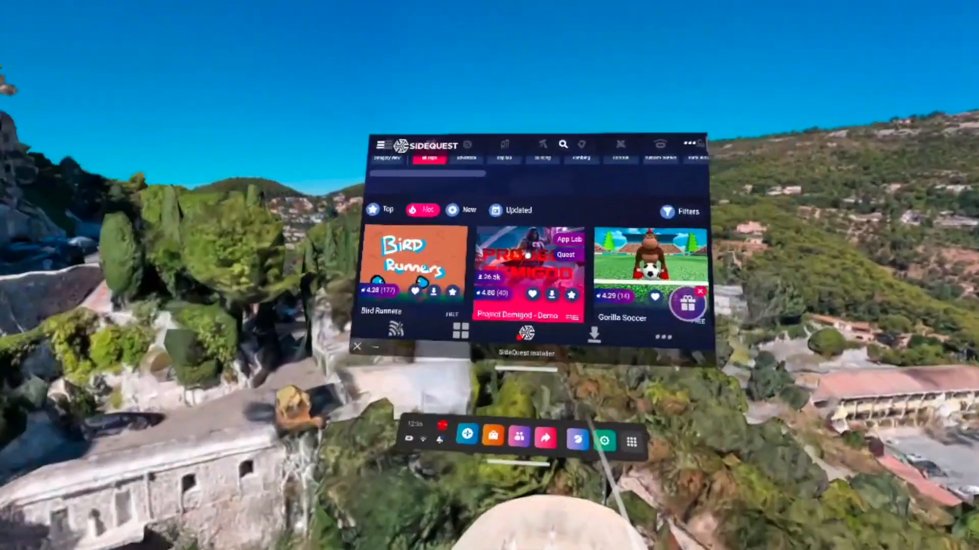
pyautogui.click(406, 262)
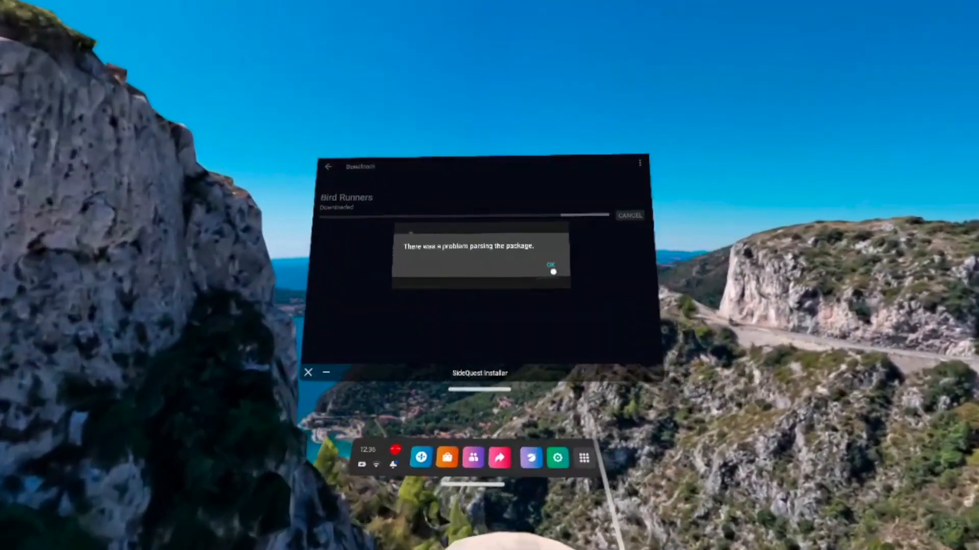
# Dismiss the parsing error and enable Allow from this source for SideQuest Installer
pyautogui.click(550, 264)
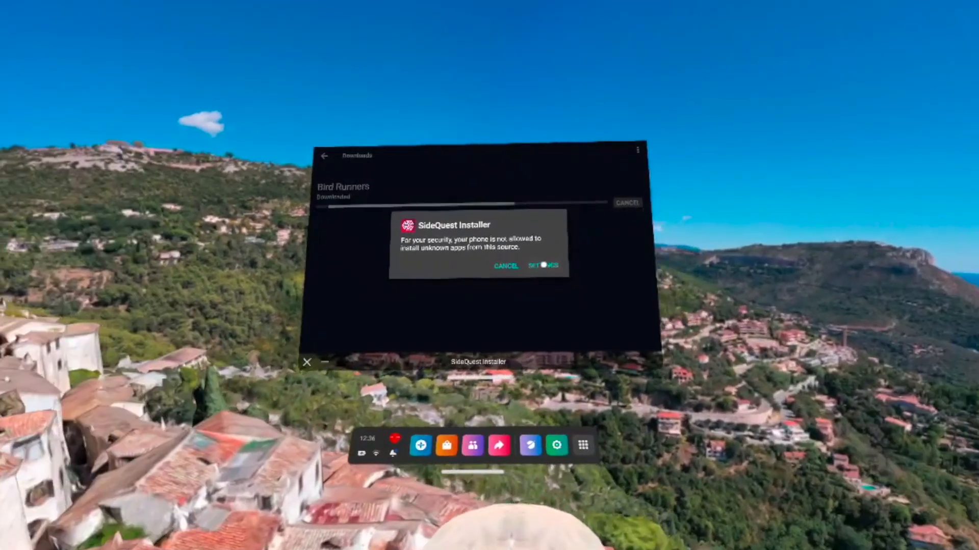
pyautogui.click(541, 266)
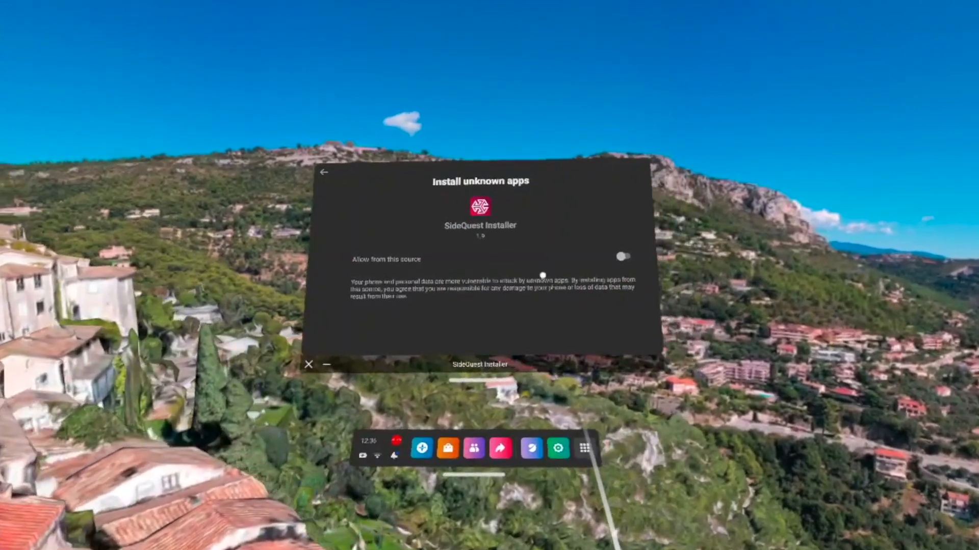
pyautogui.click(621, 257)
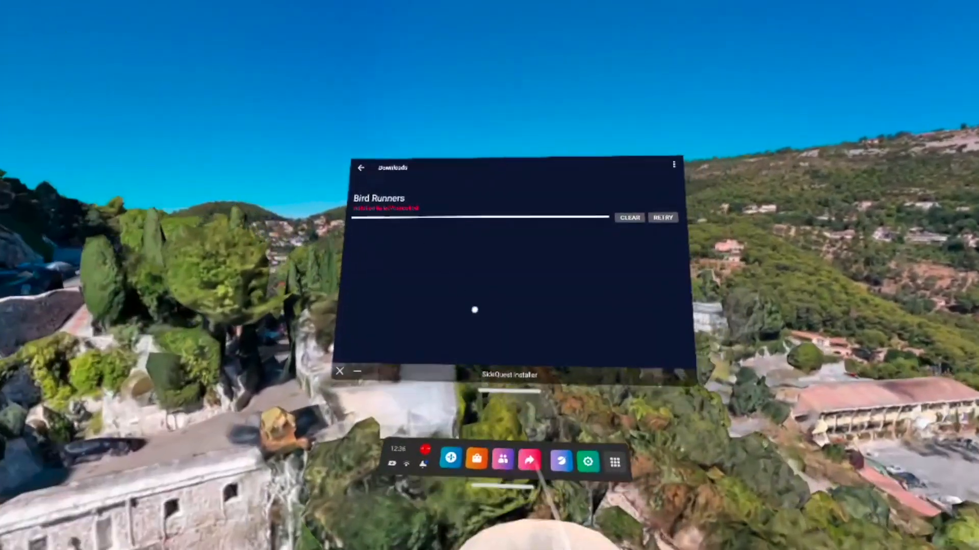
# Launch the downloaded game from Downloads and play it in the headset
pyautogui.click(662, 217)
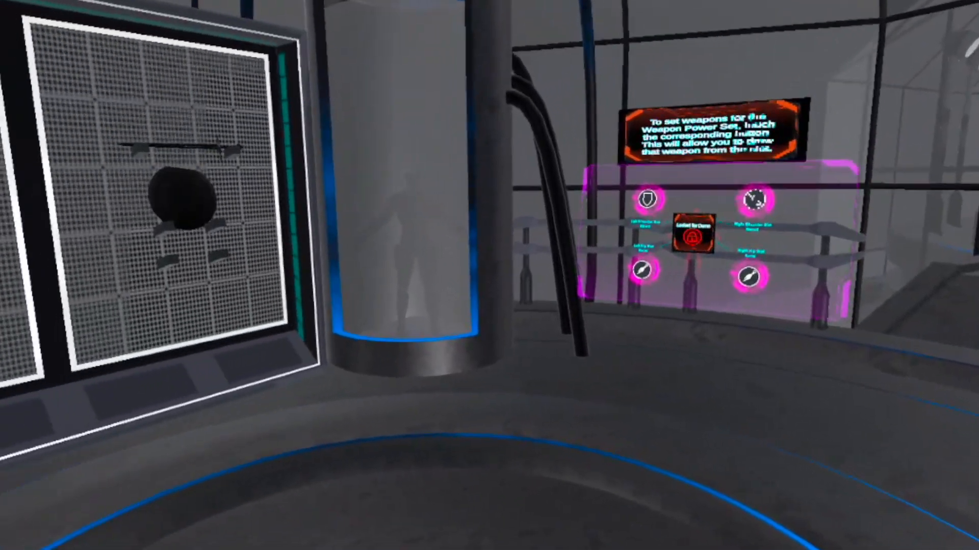
pyautogui.moveTo(489, 275)
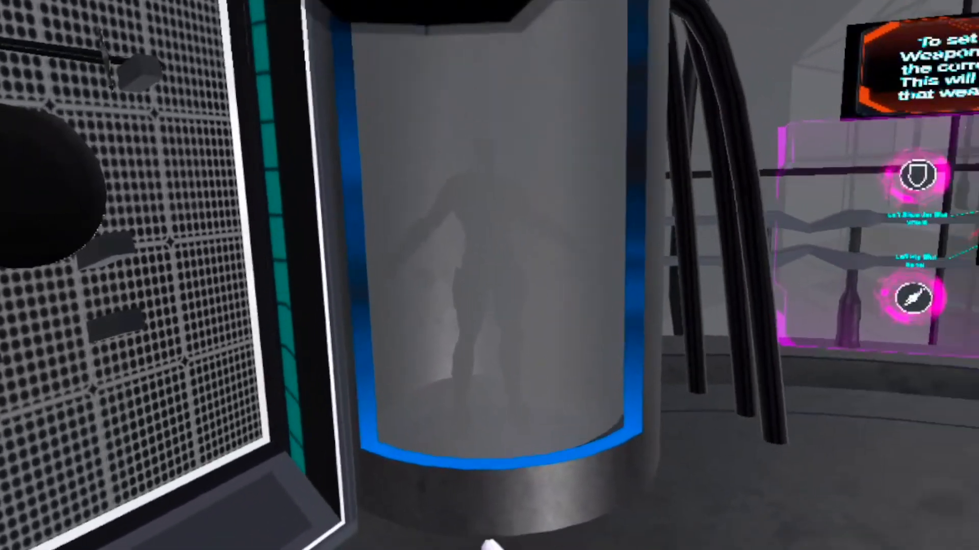